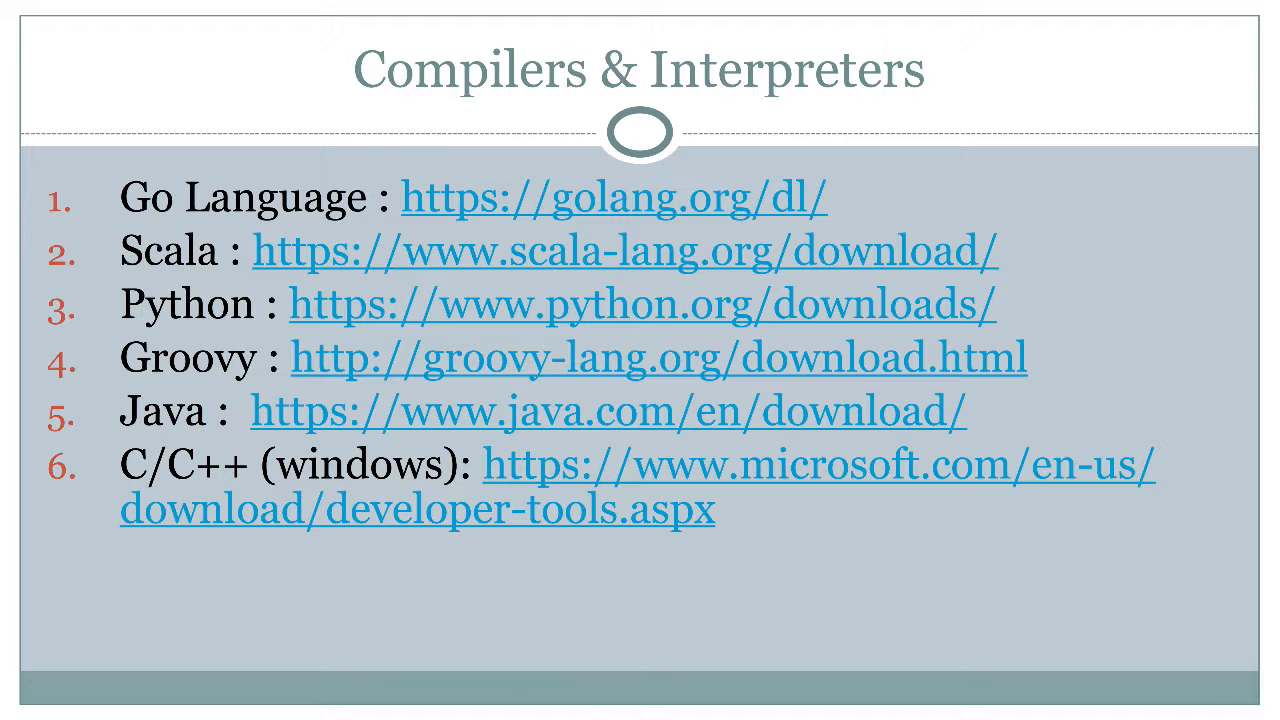
# Advance the slideshow through the Other Tools slide to the VSCode Plugins slide.
pyautogui.press('Right')
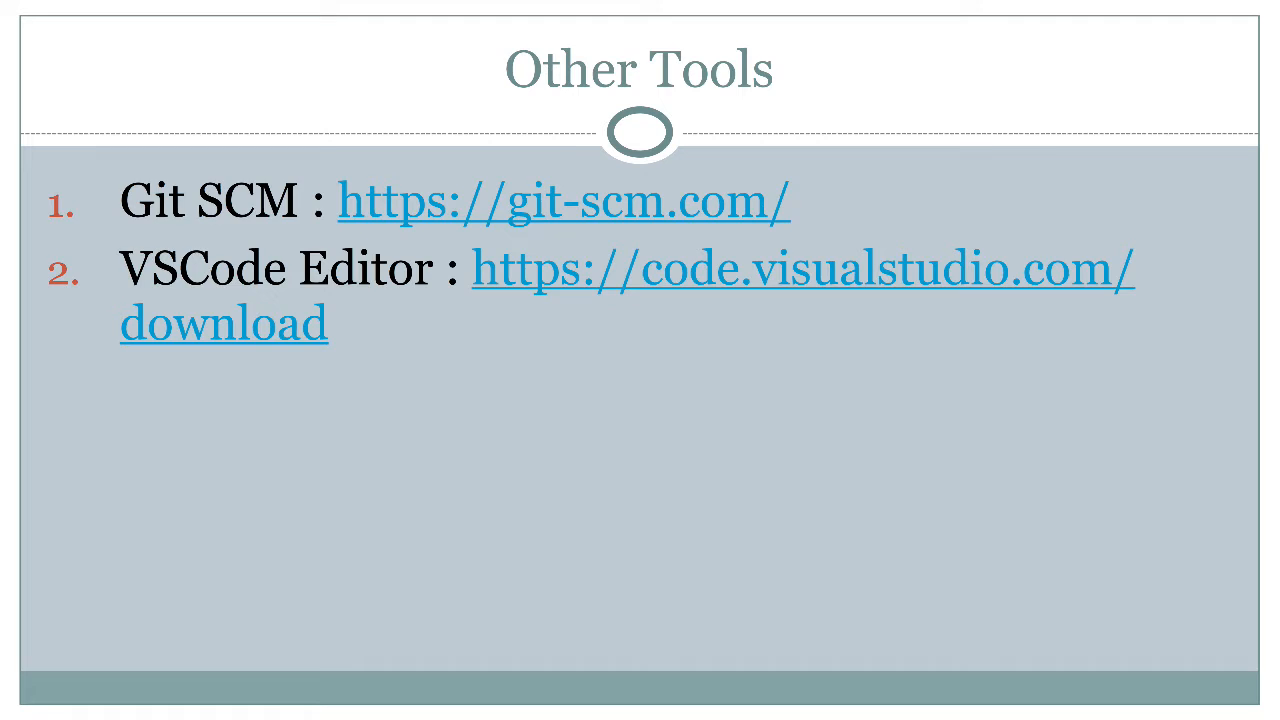
pyautogui.press('Right')
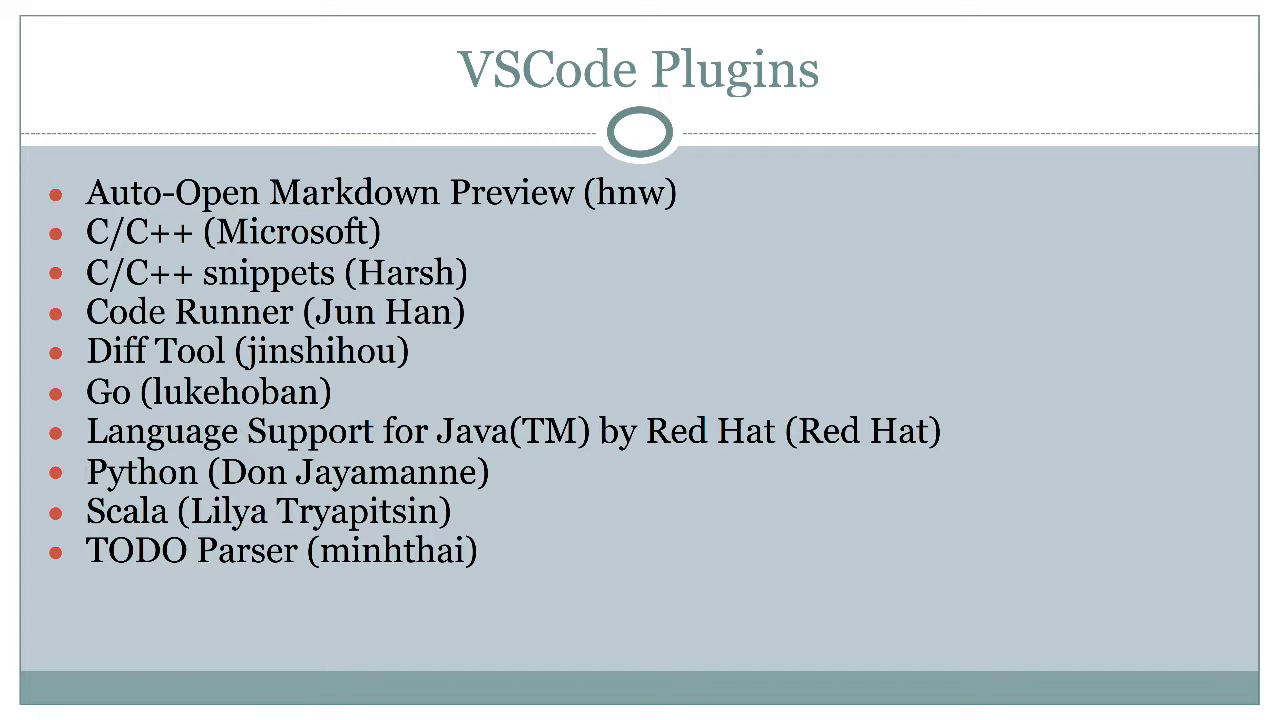
# Advance the slideshow to the Course Material slide with the GitHub repo link.
pyautogui.press('Right')
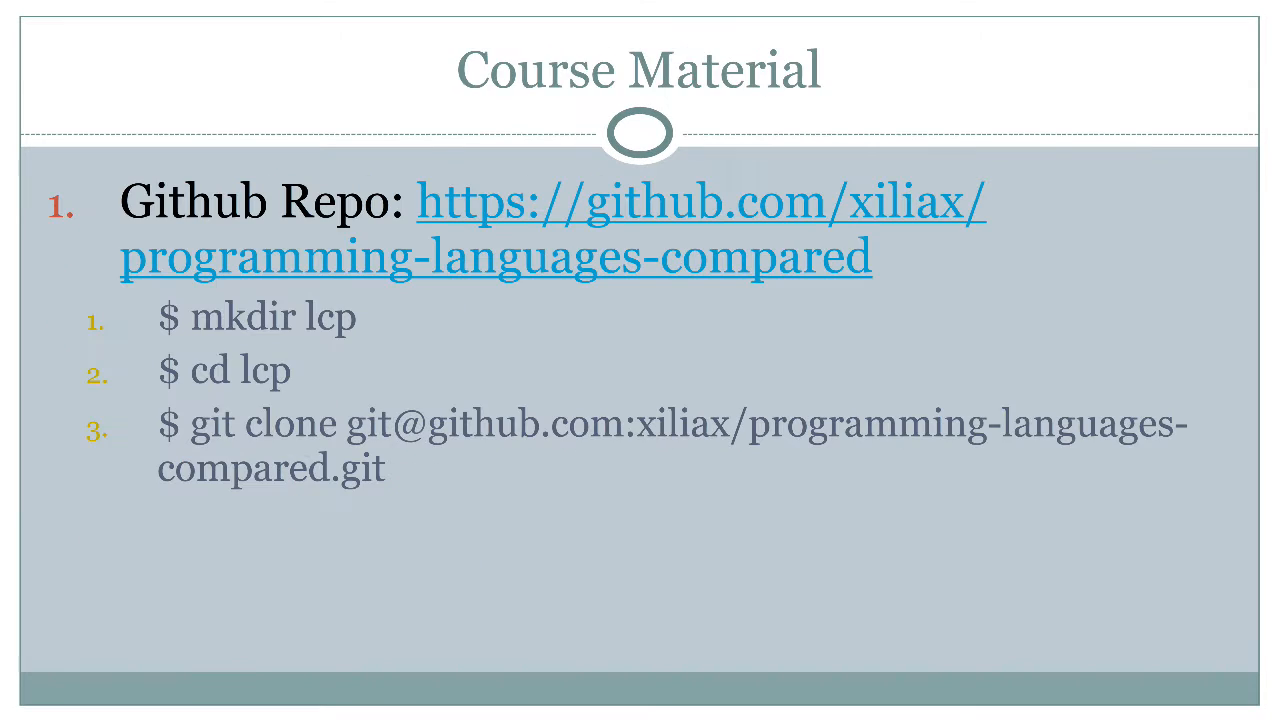